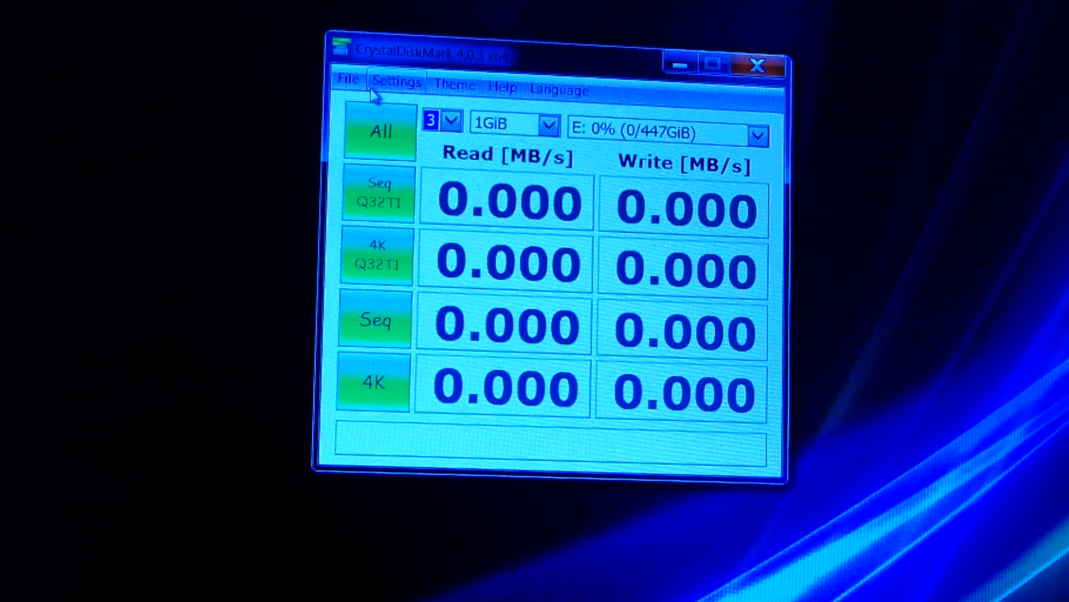
Bring up the Amazon spec table showing advertised sequential read/write speeds for the 120, 240 and 480 GB drives
click(378, 130)
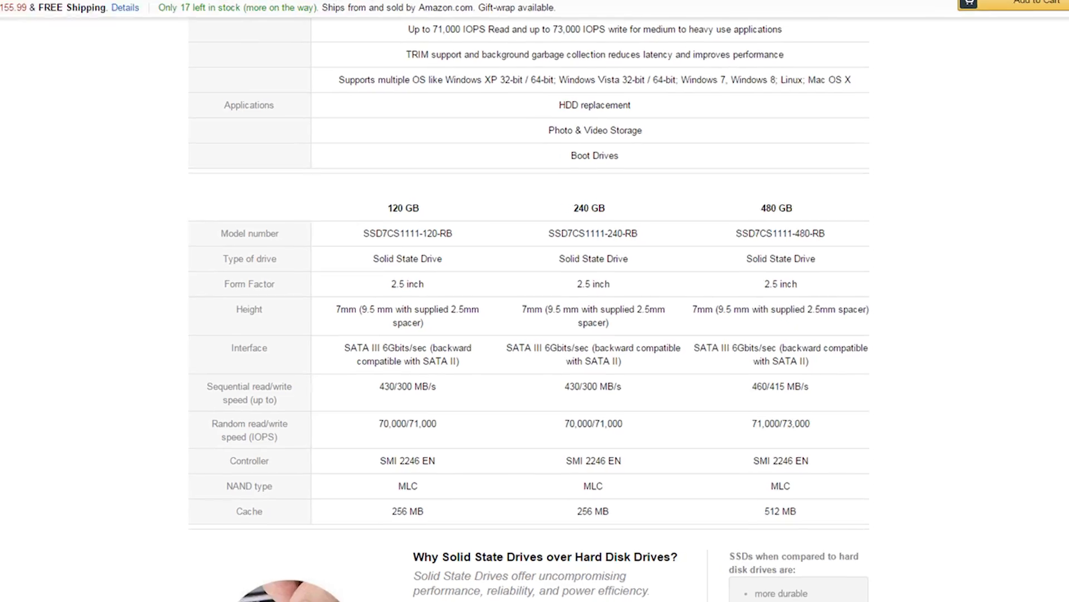
scroll(down, 3)
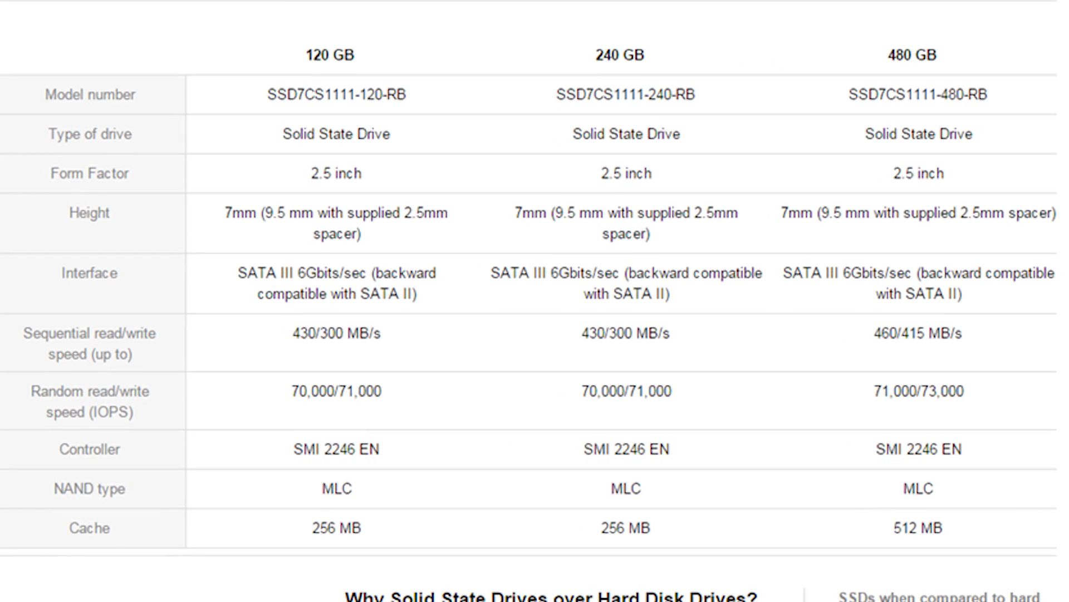